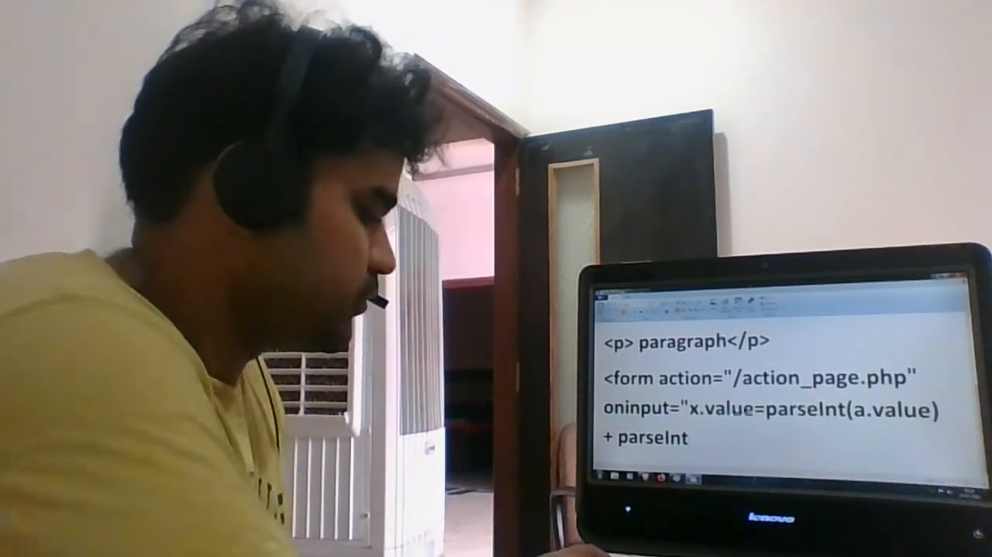
Step: Complete the oninput sum of a and b, then add range input 'a' with value 50
type("(b.value)\"> 0 <")
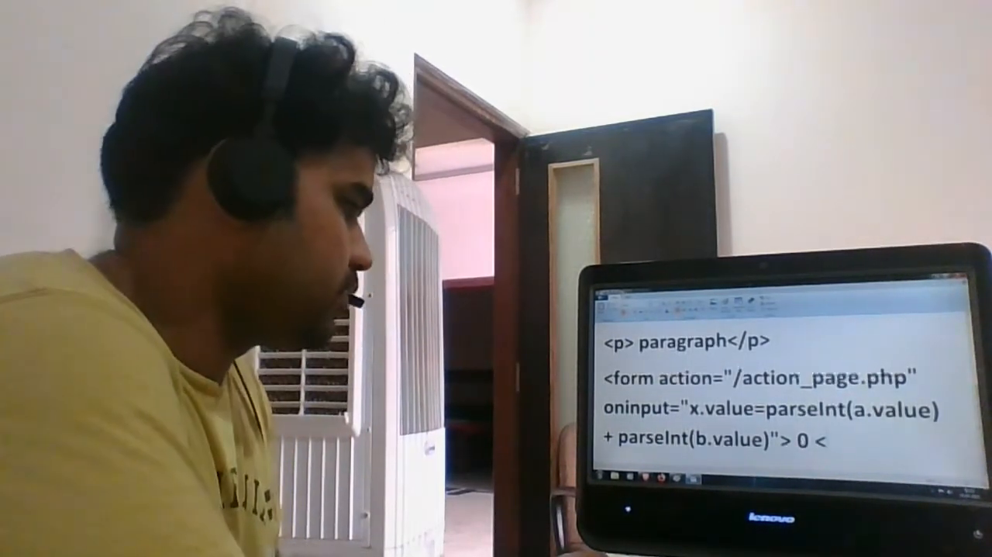
type("input")
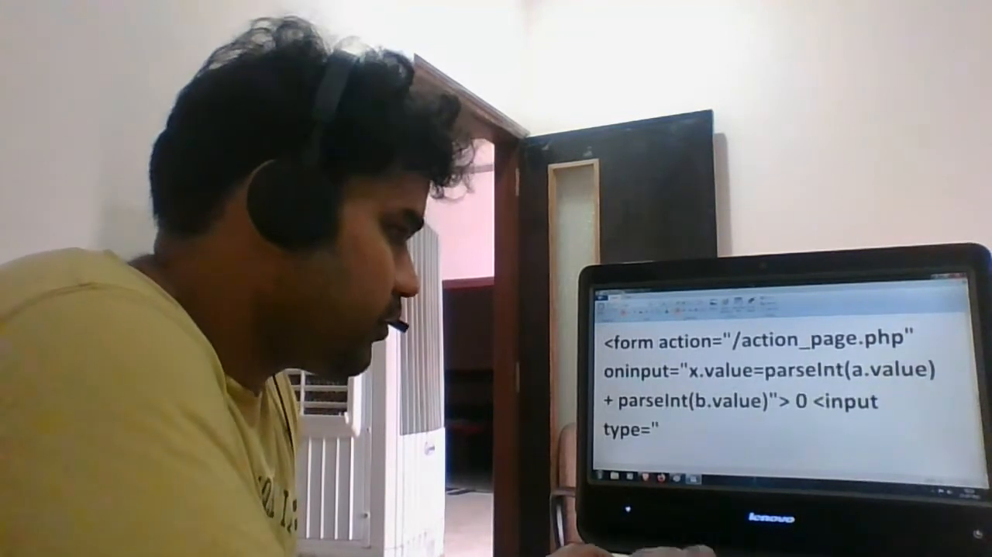
type("range\"")
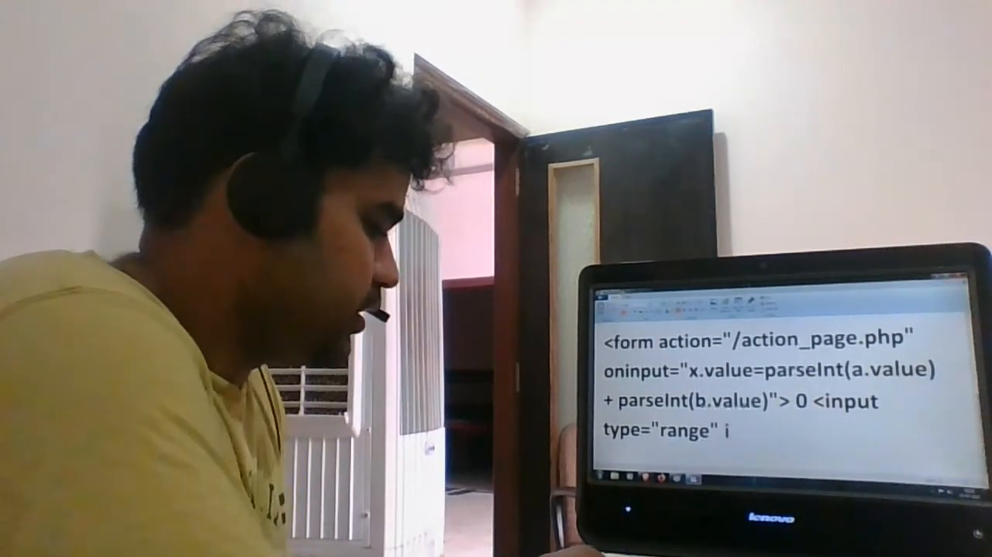
type("id=\"a")
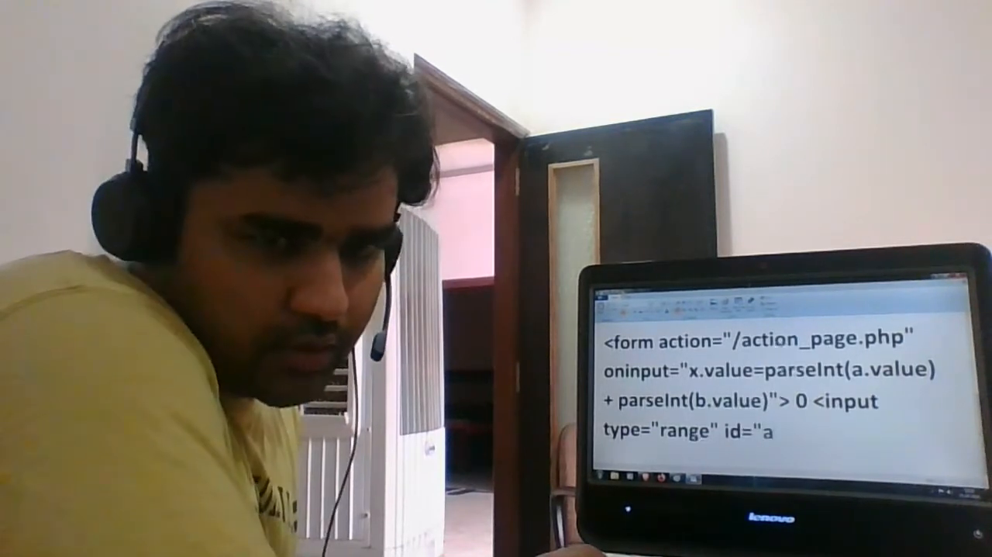
type("na")
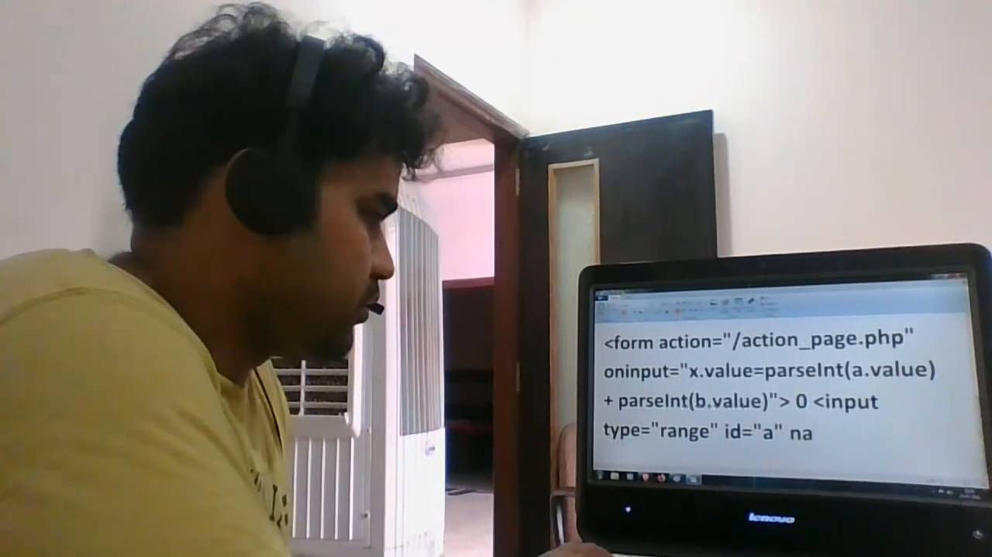
type("me")
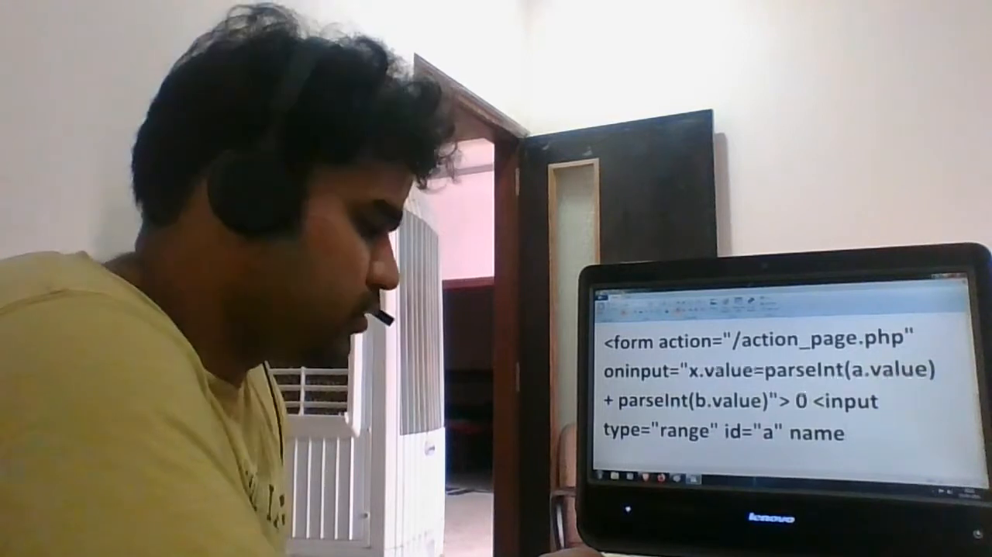
type("=\"a\"")
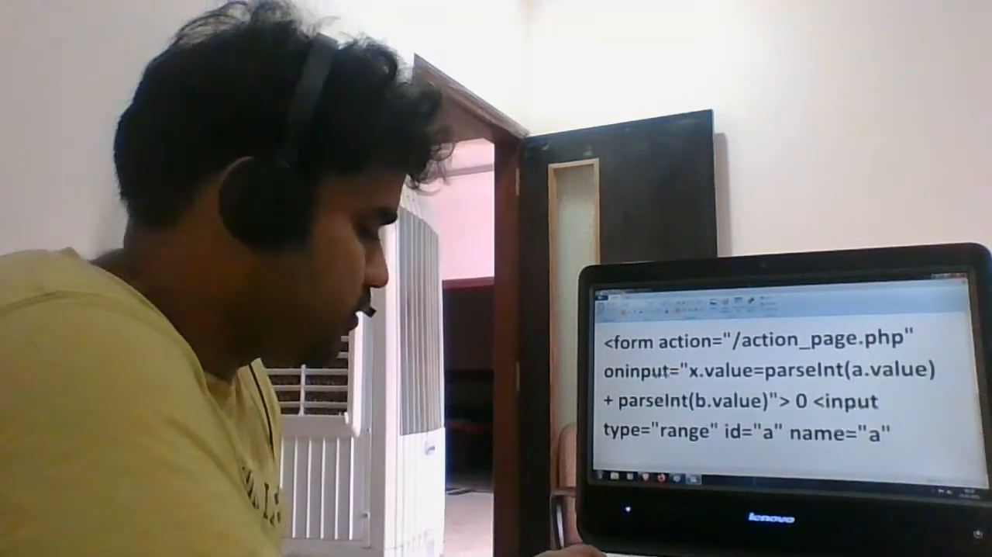
type("value=\"")
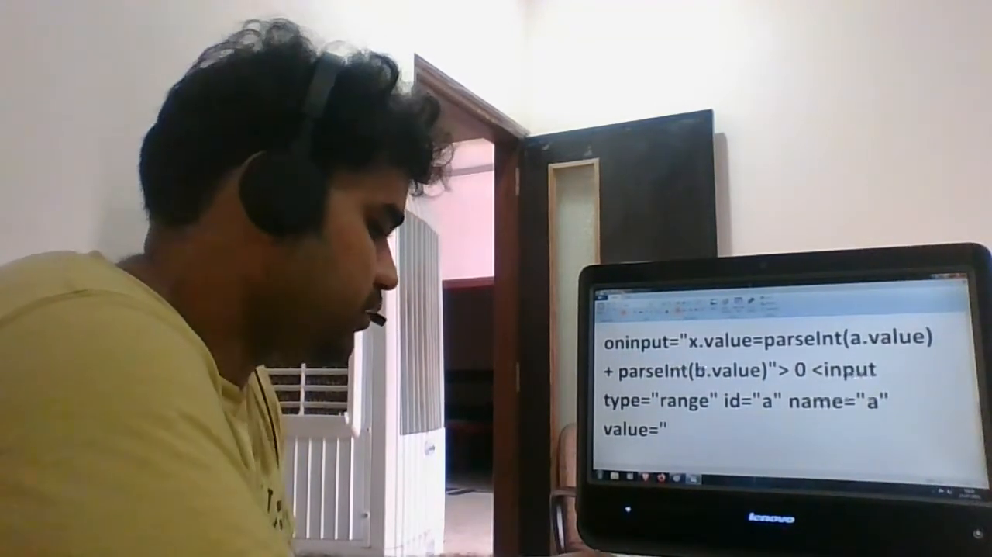
type("50\"> 100 + <")
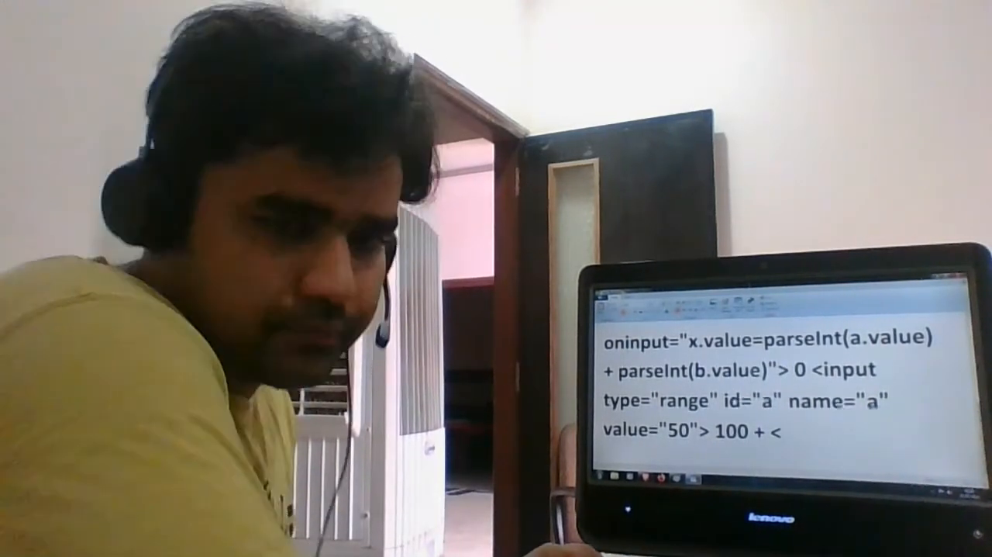
Step: Add a number input 'b' with value 50
type("inpu")
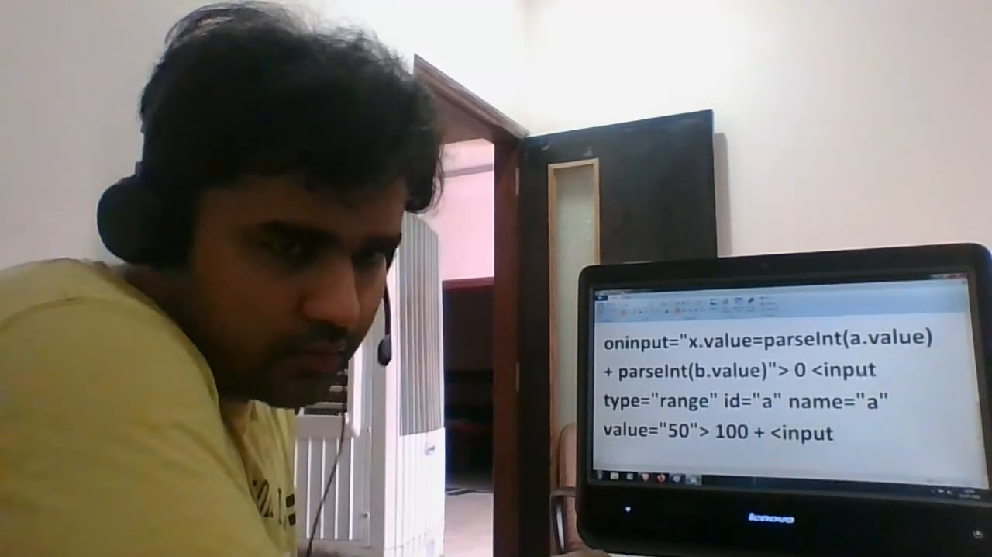
type("type=\"number\" id=\"b\" name=\"b")
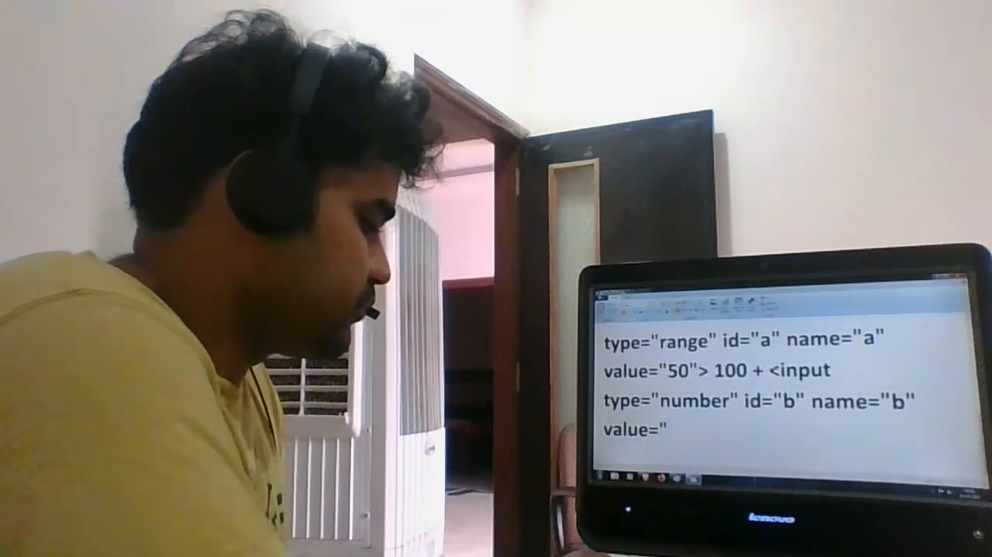
type("50\"> =")
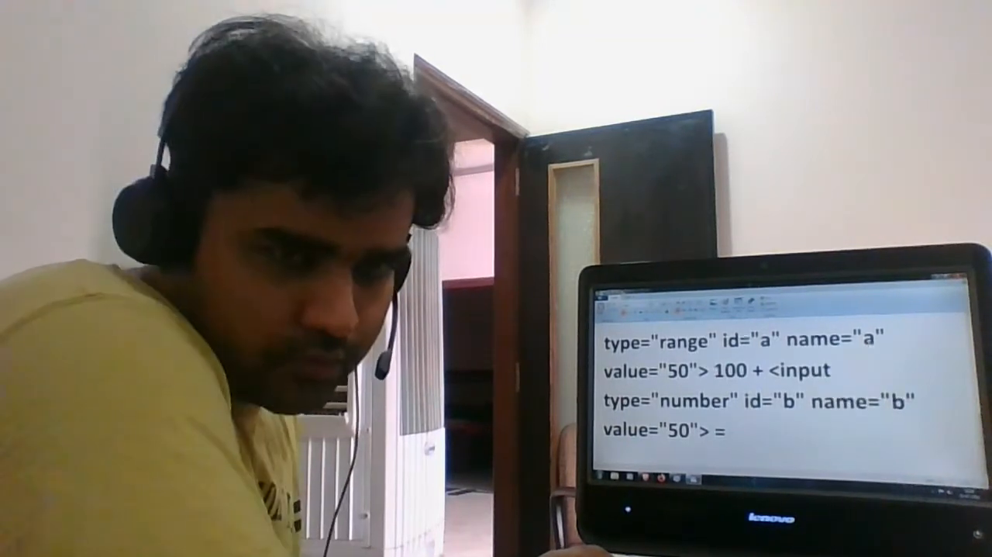
Step: Add an output named 'x' for 'a b', followed by a line break
type("<")
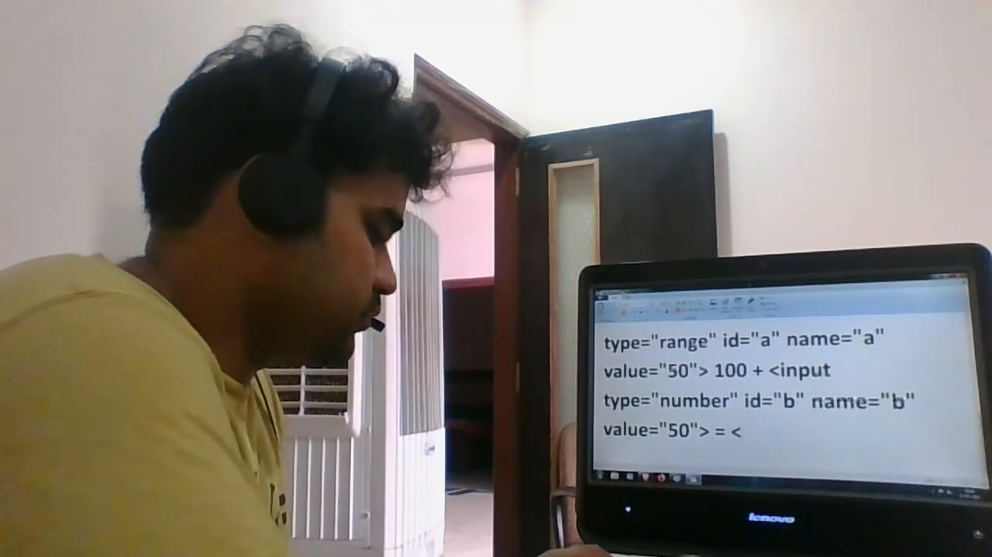
type("output")
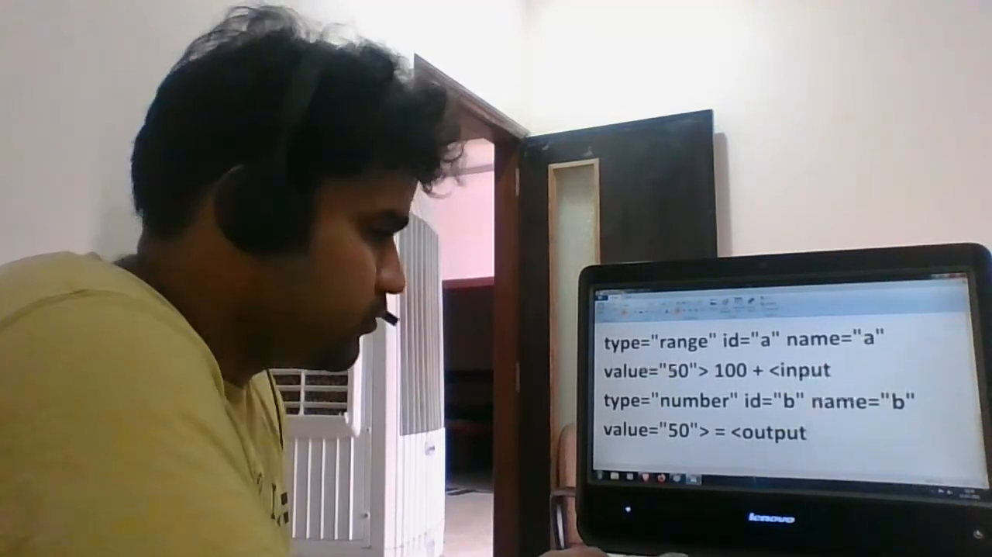
type("name=\"x")
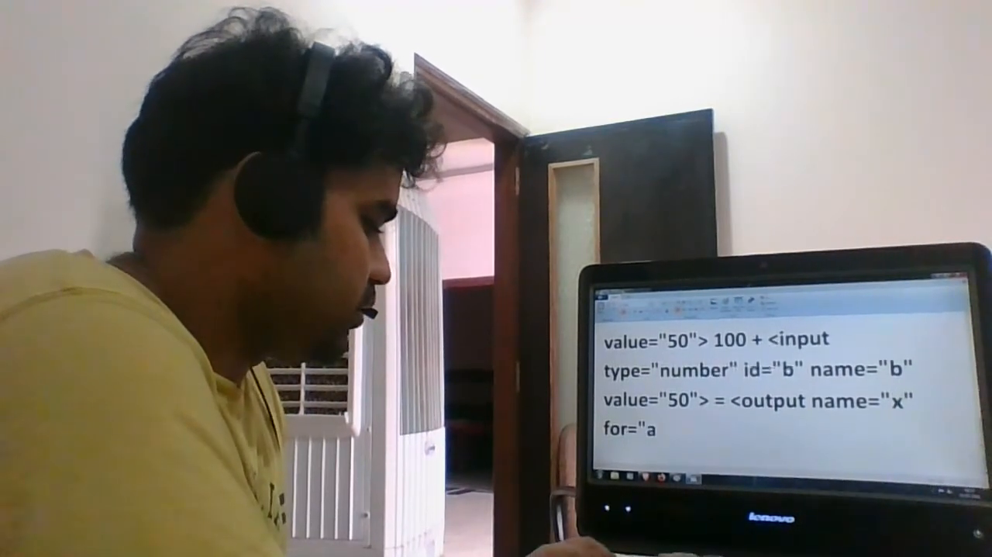
type("b\"")
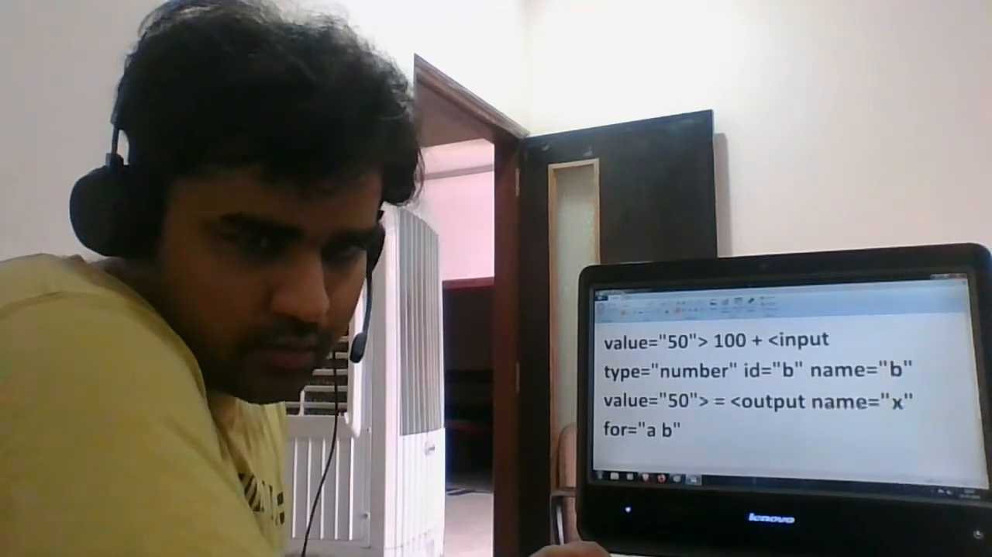
type("></o")
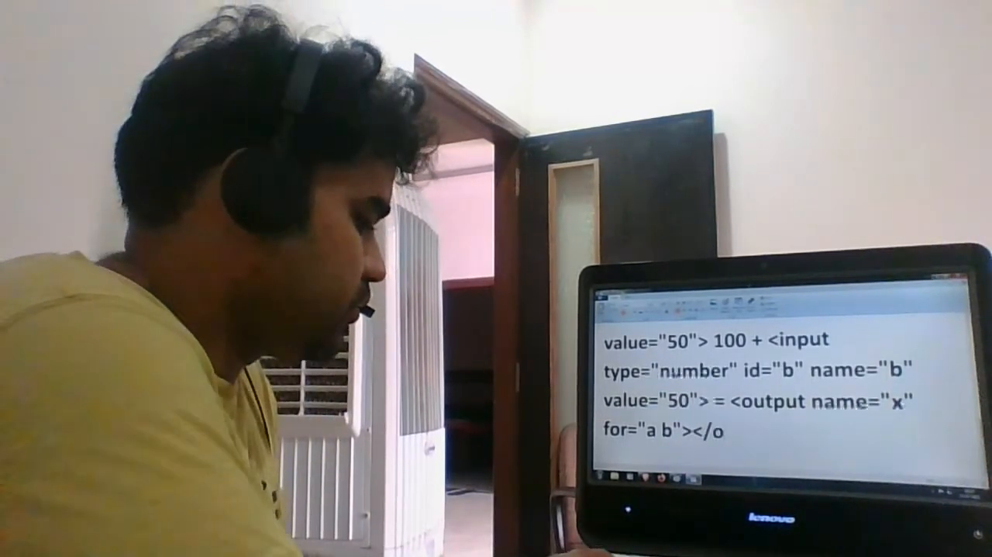
type("utput>")
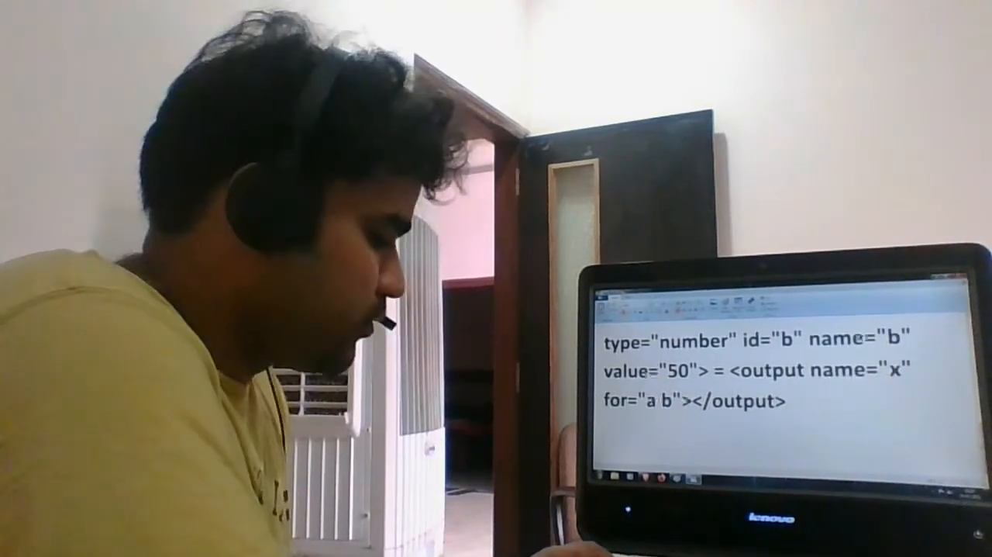
type("<br><br>")
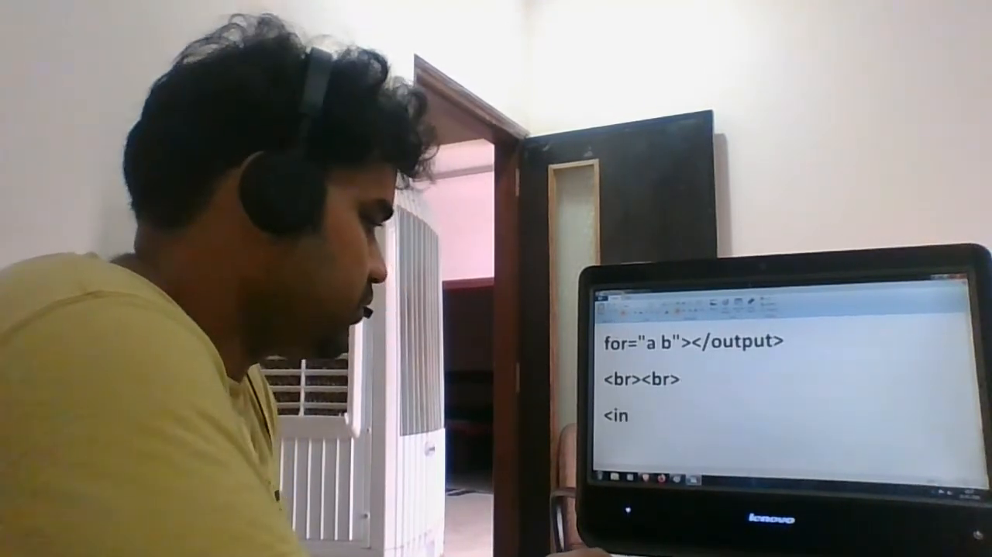
Step: Add a submit input to the form
type("put type")
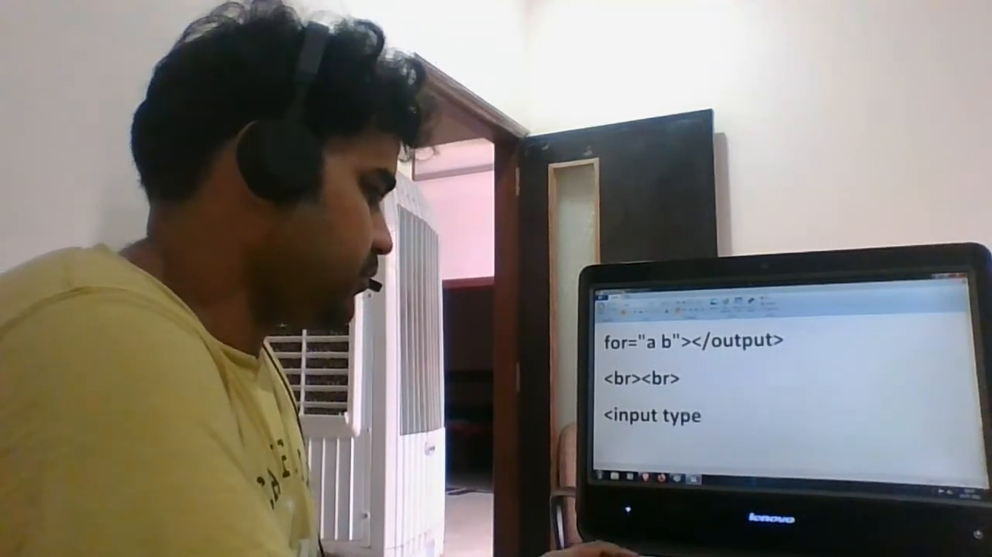
type("=")
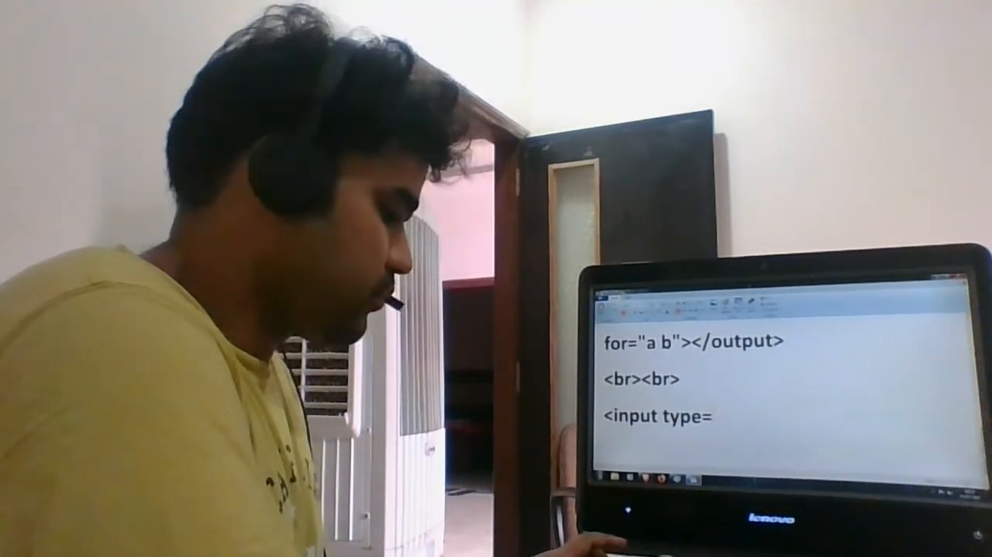
type("\"su")
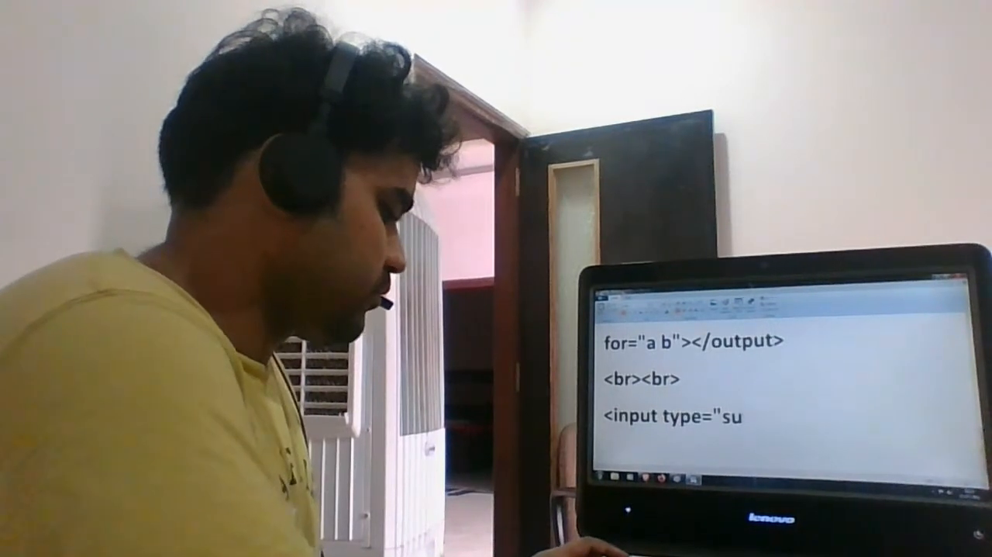
type("bmit\">")
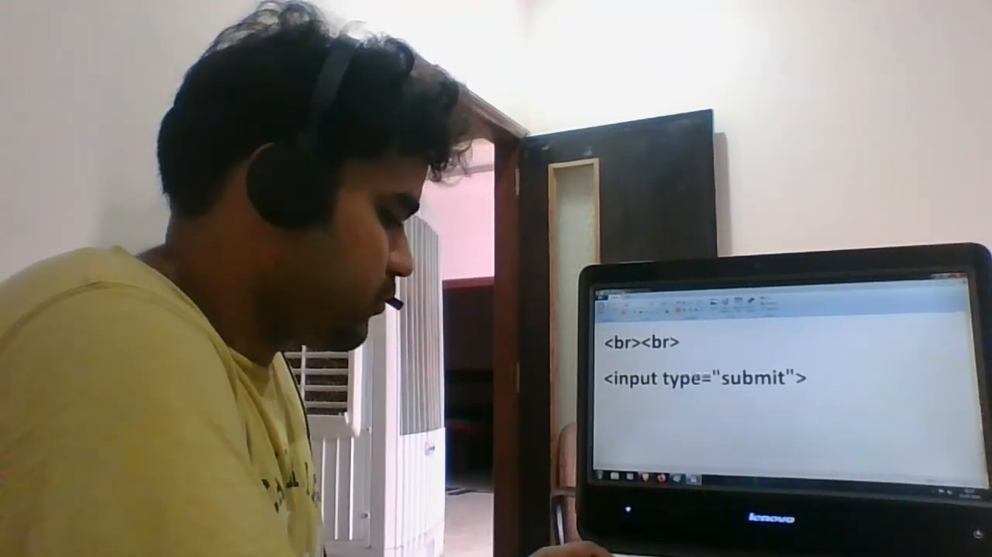
Step: Close the form, add a 'finish' paragraph, close body and html, and select the code
type("</form>")
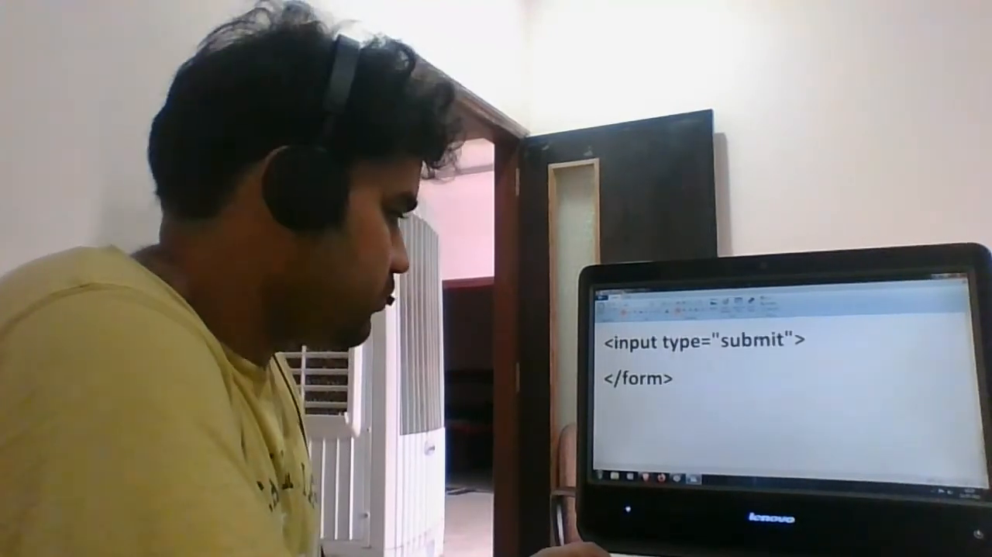
type("<")
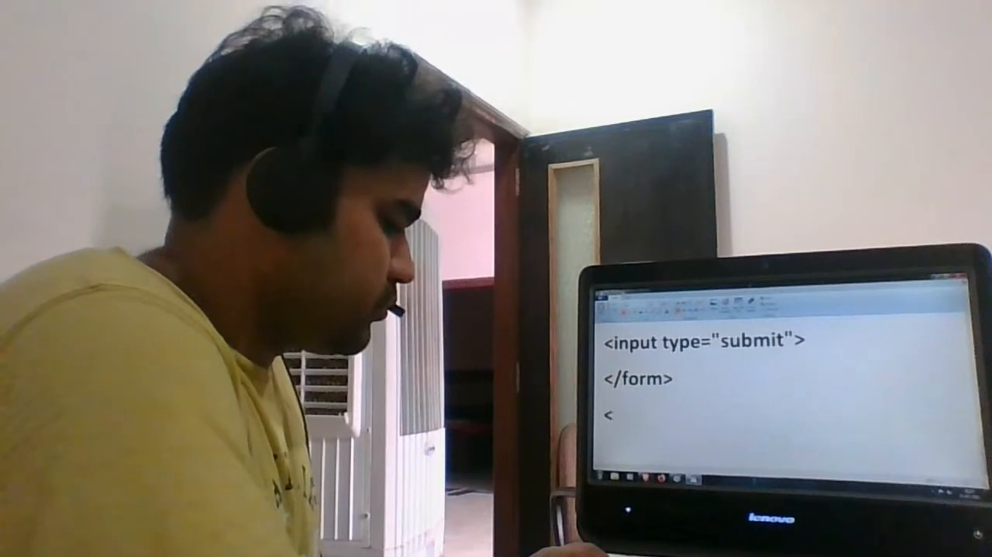
type("p> finish")
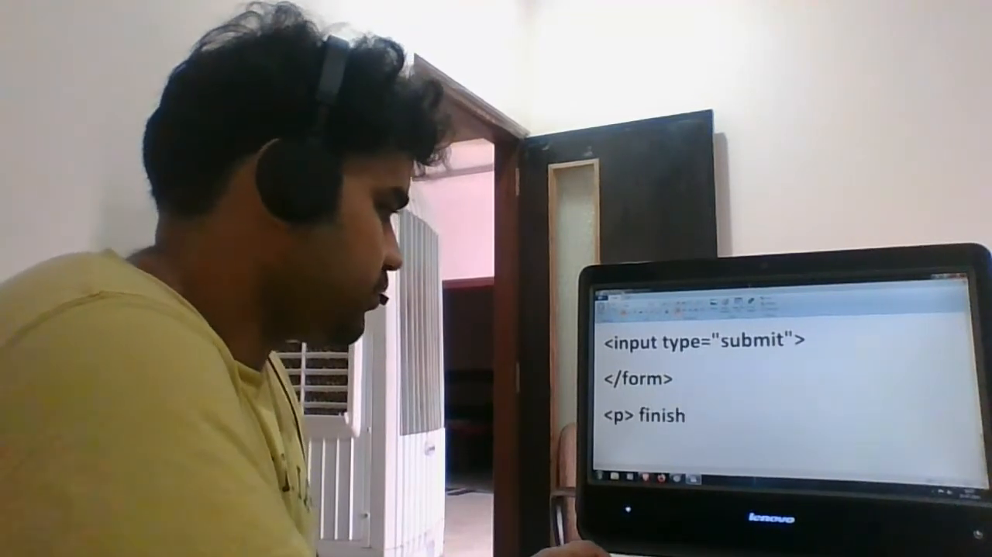
type("<")
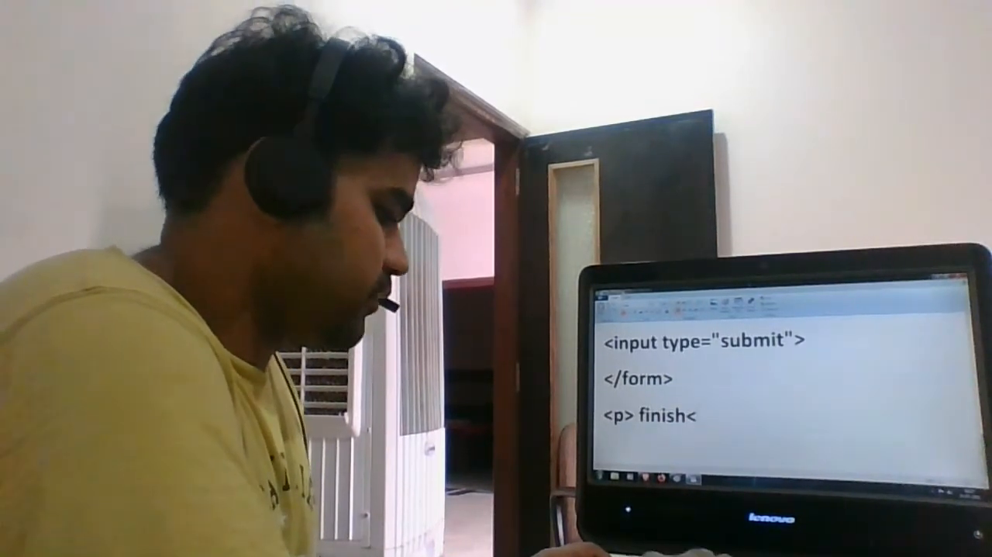
type("</p>")
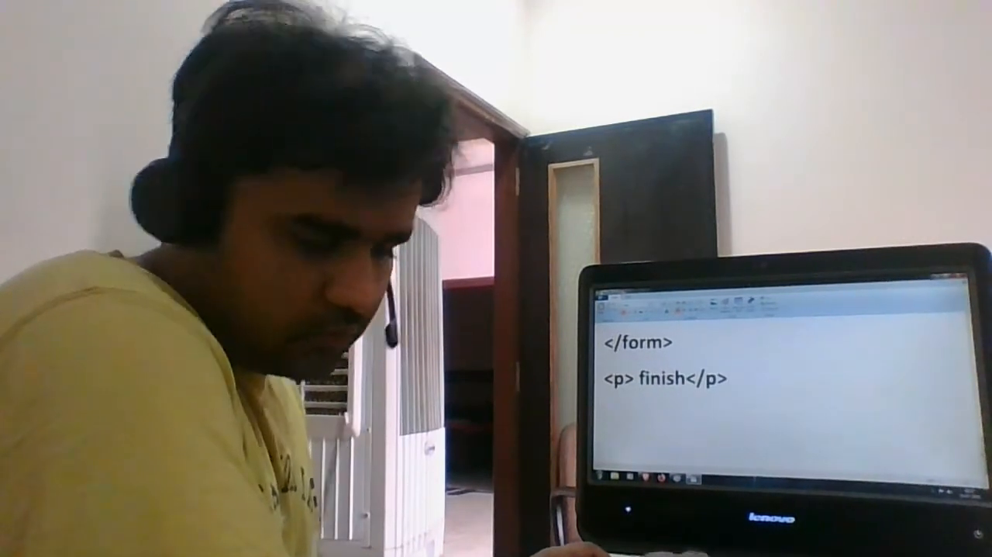
type("</body>")
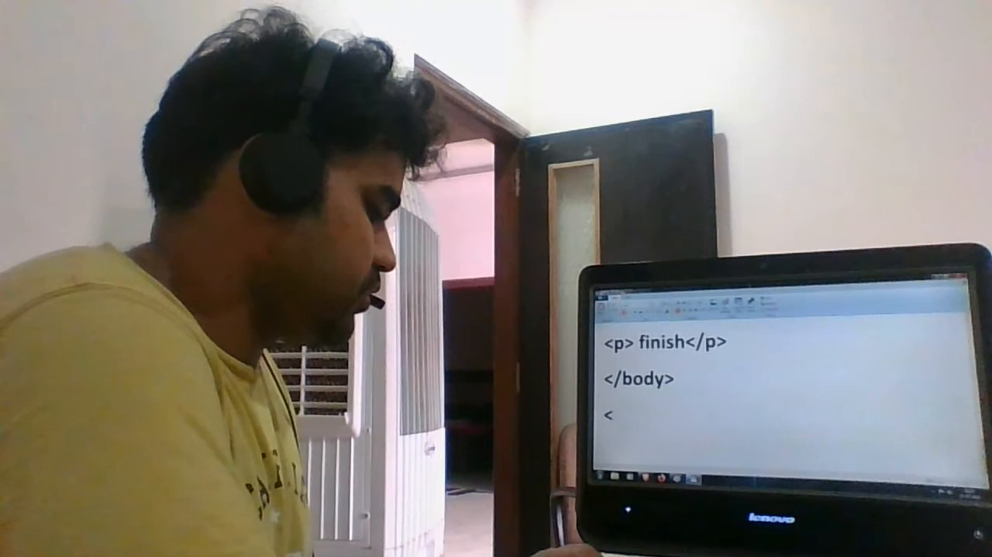
type("/html>")
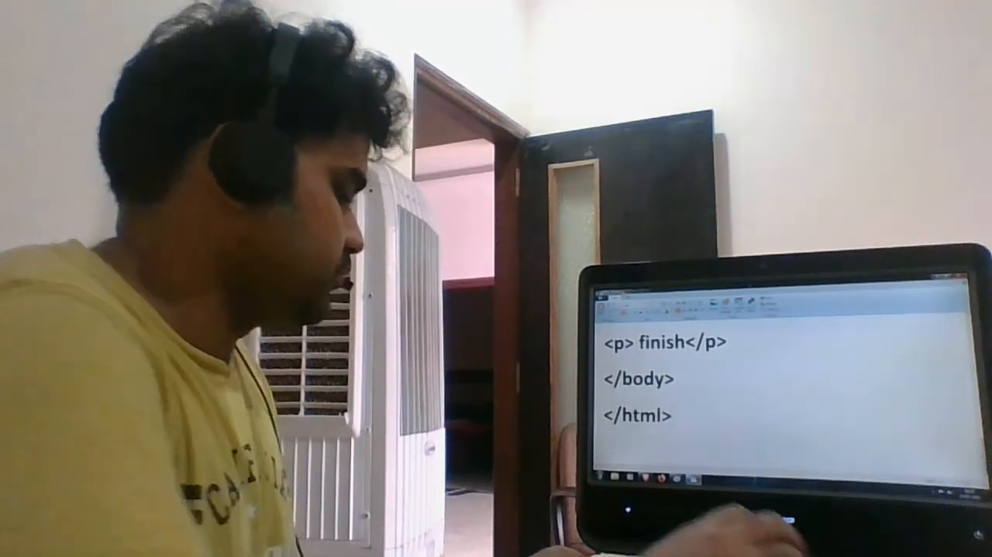
left_click_drag(604, 341, 674, 419)
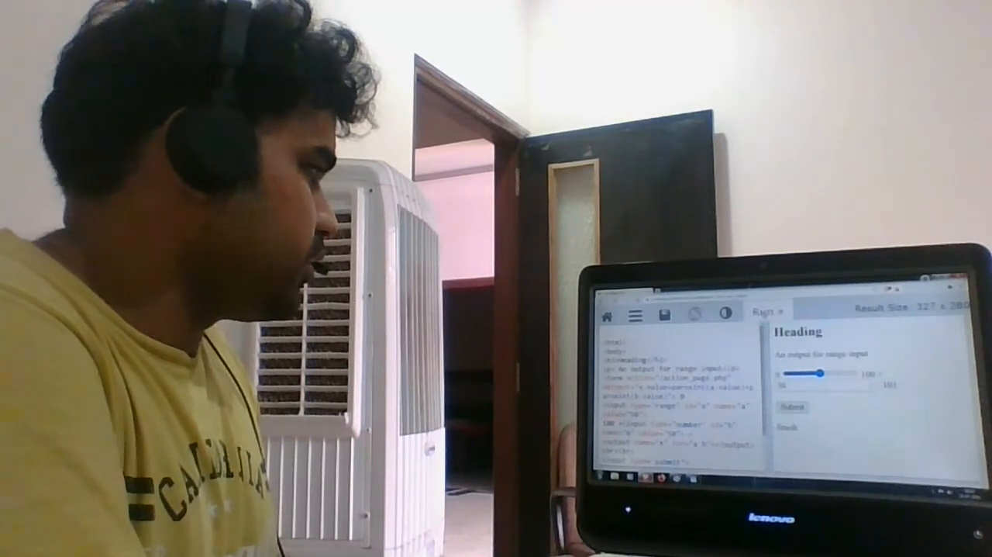
Step: Clear the Tryit sample code so the form HTML can be pasted and run
left_click(767, 309)
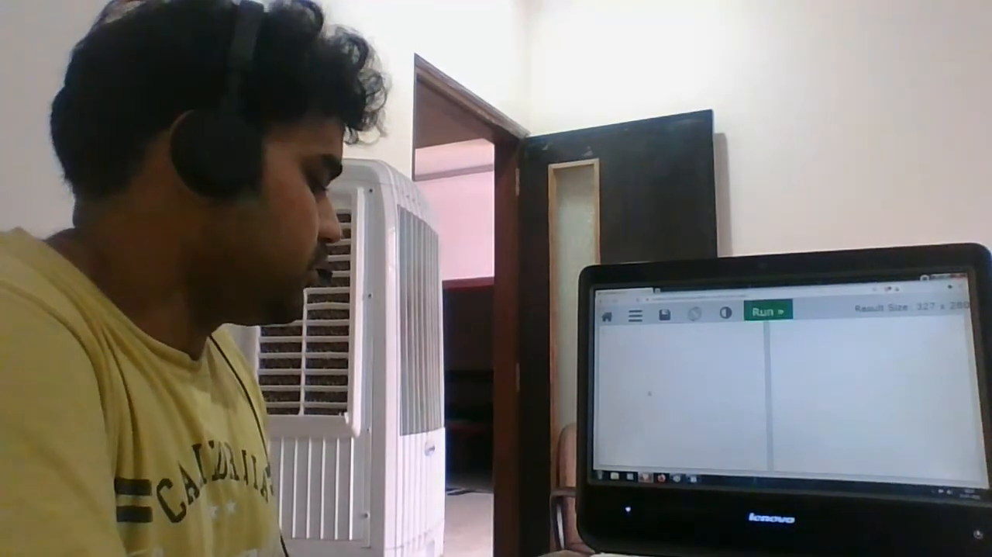
left_click(763, 310)
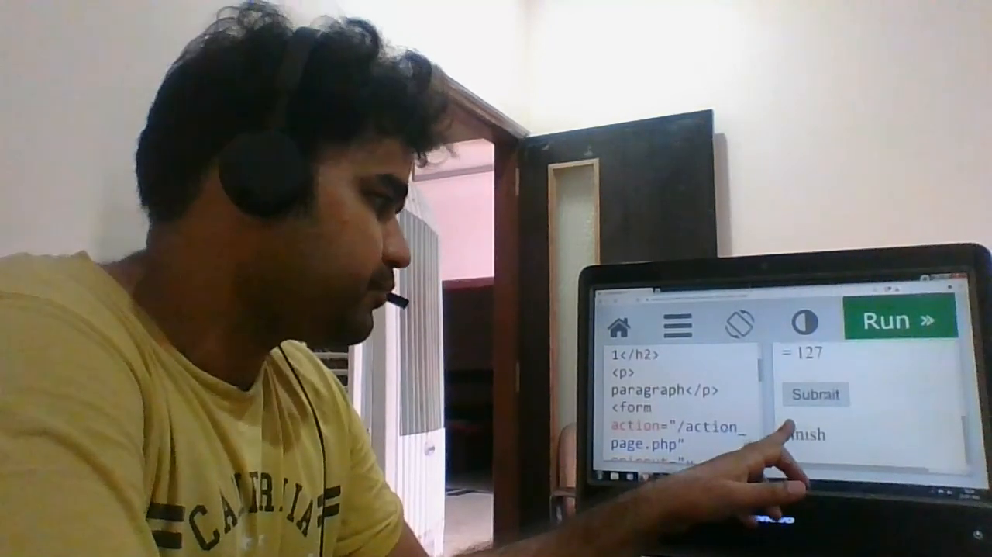
Step: Submit the form to action_page.php and view the 'Your input was' response
left_click(818, 395)
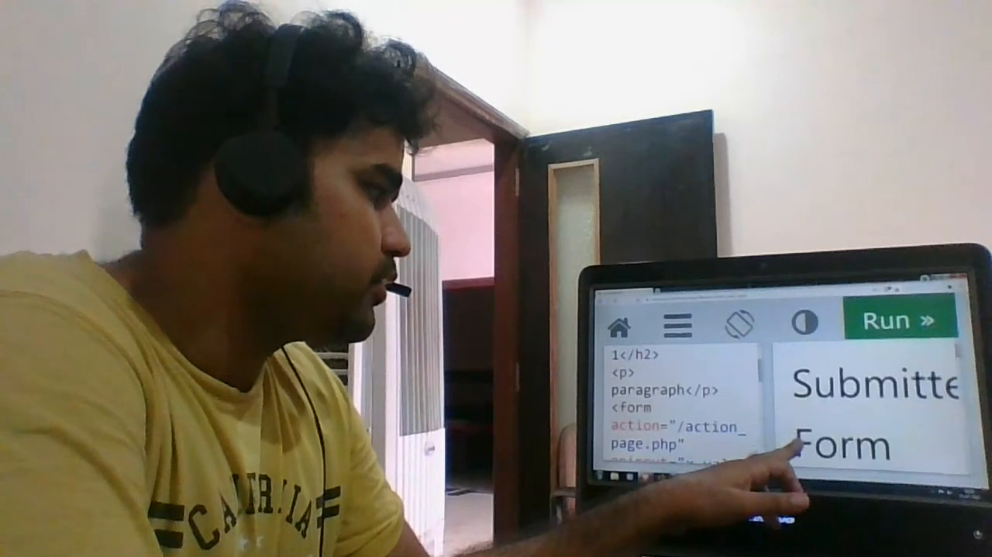
left_click(889, 320)
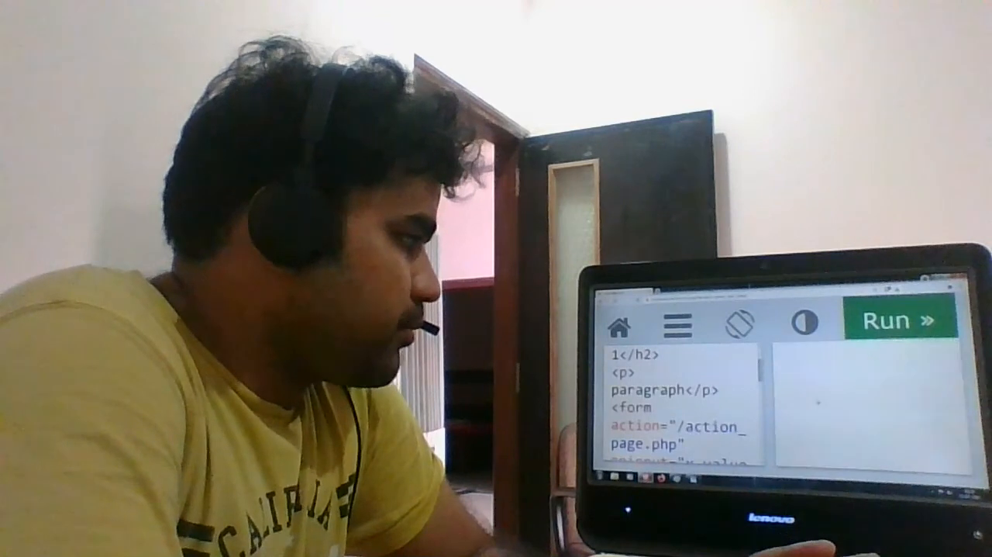
left_click(890, 321)
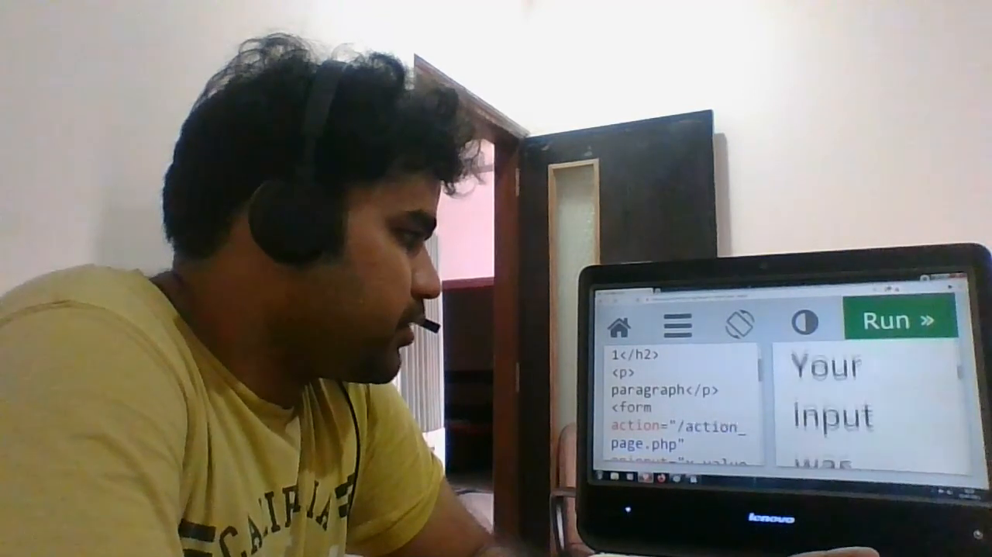